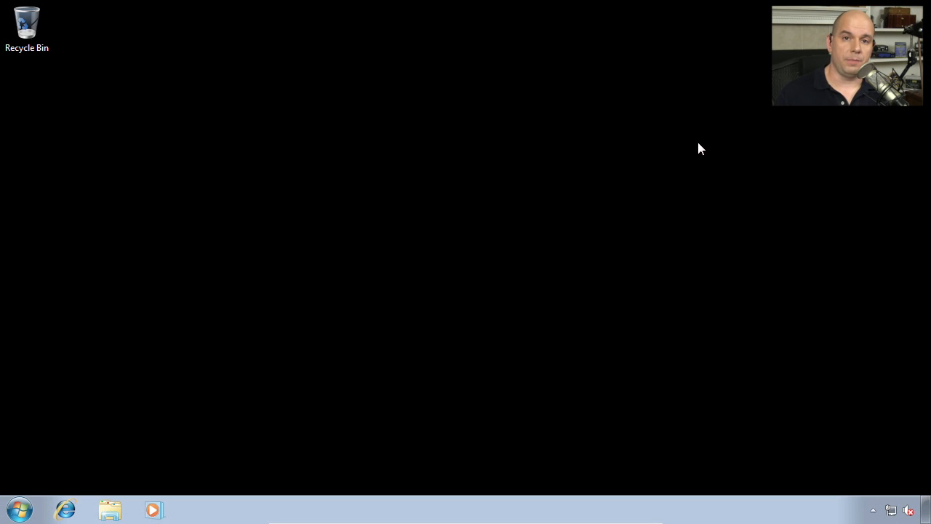
Launch Computer Management from the restored Administrative Tools window
left_click(18, 509)
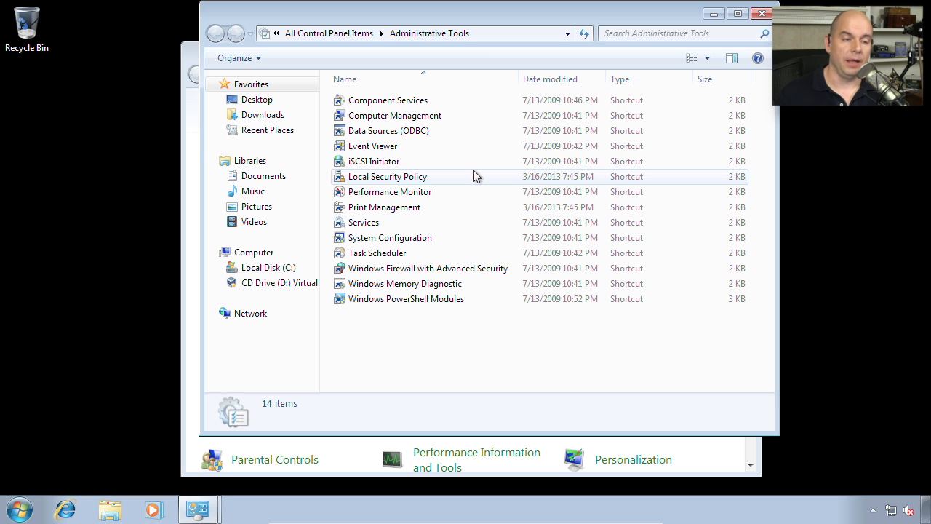
left_click(395, 115)
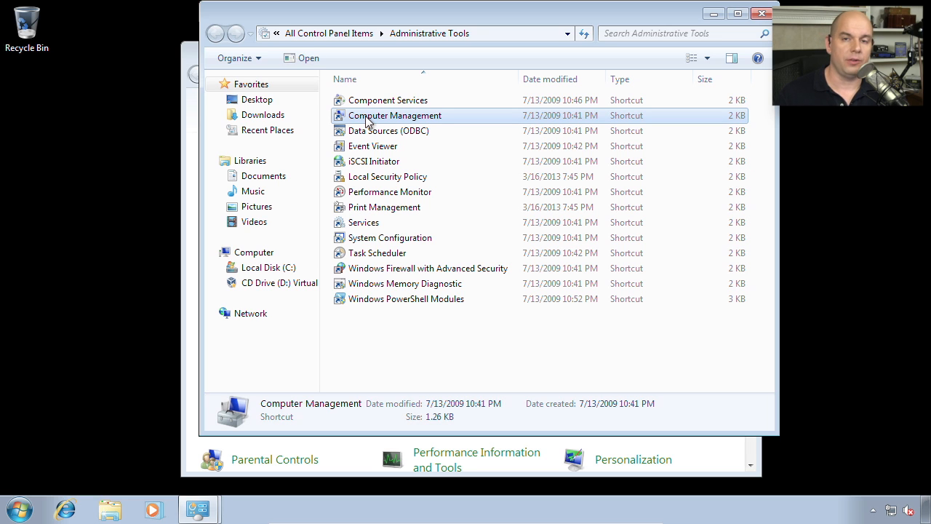
double_click(396, 116)
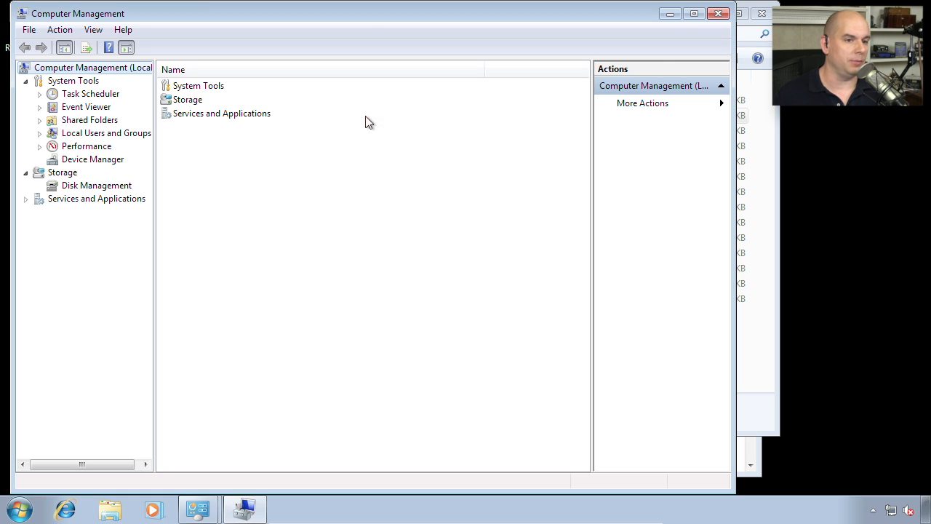
Maximize the Computer Management console window
left_click(692, 13)
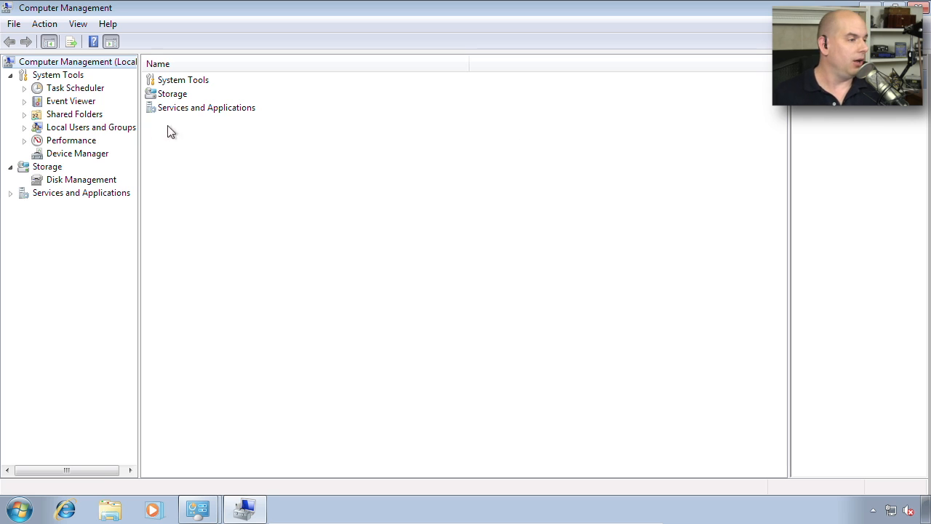
mouse_move(76, 271)
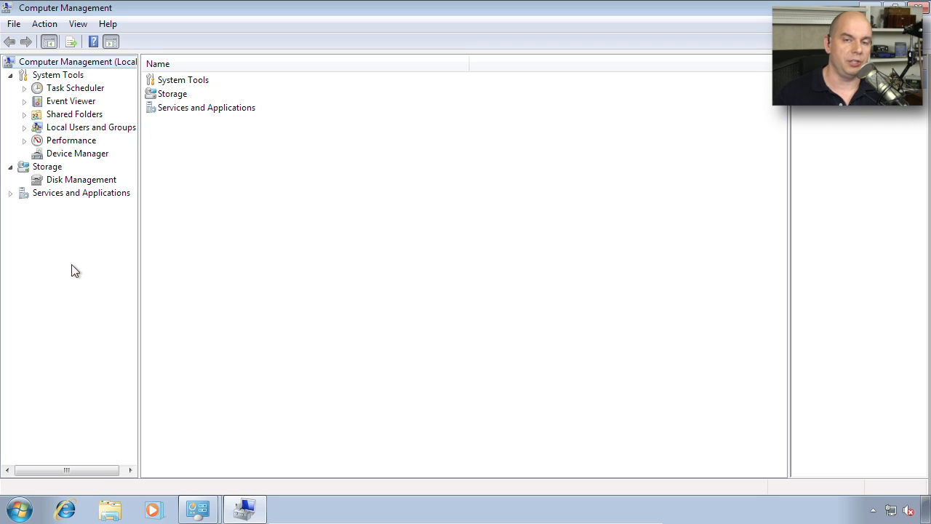
mouse_move(725, 232)
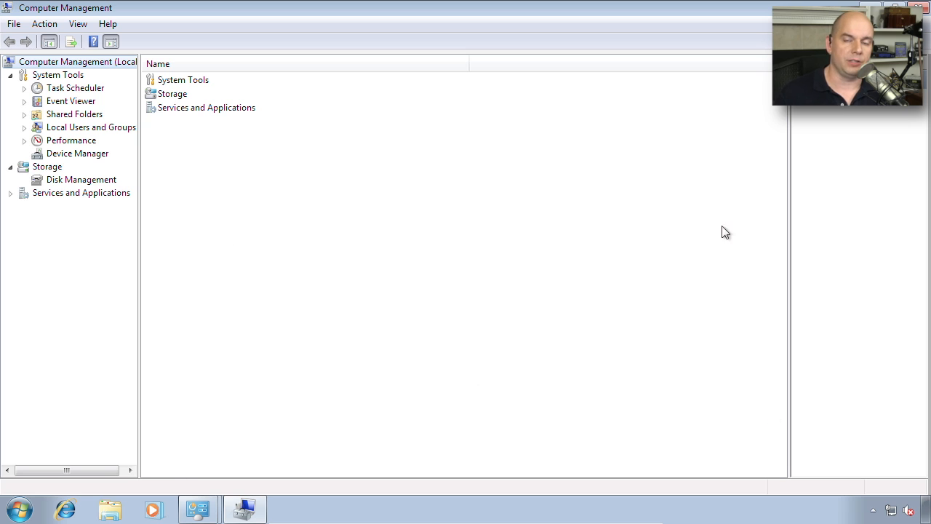
mouse_move(518, 282)
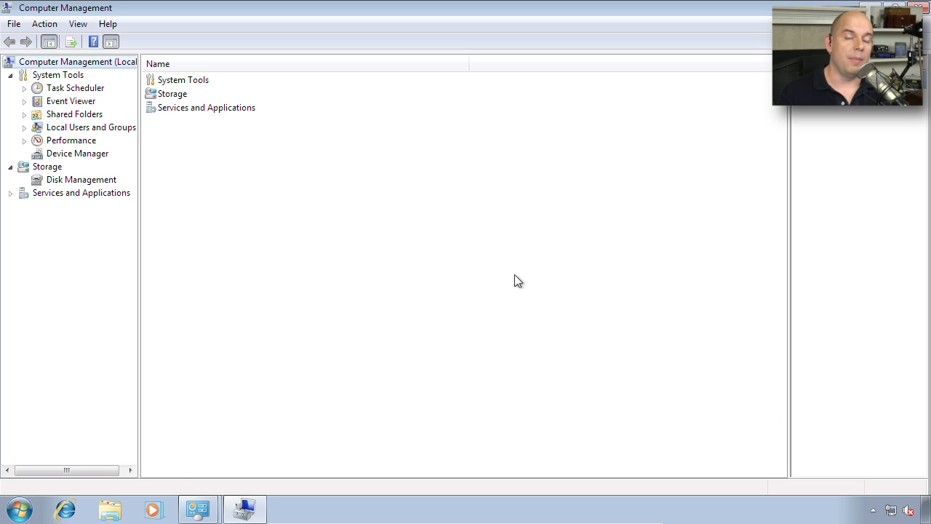
mouse_move(822, 233)
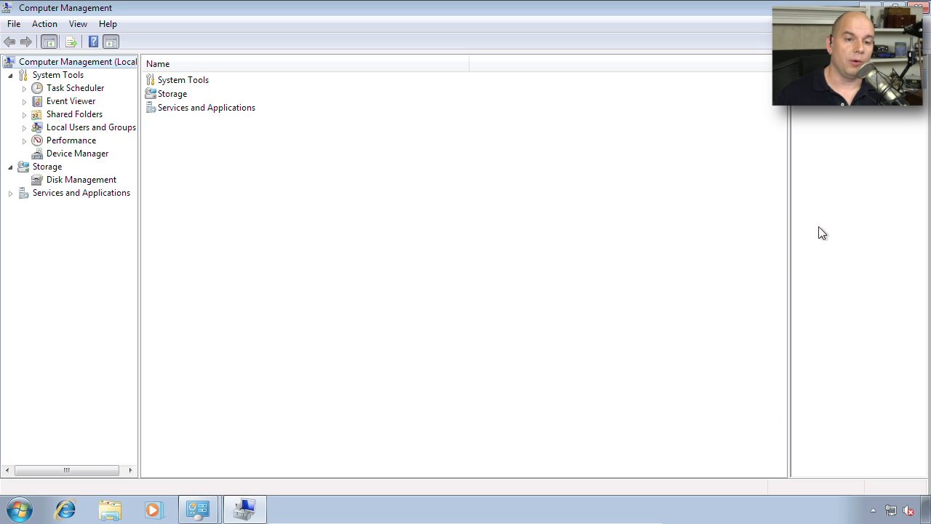
mouse_move(886, 288)
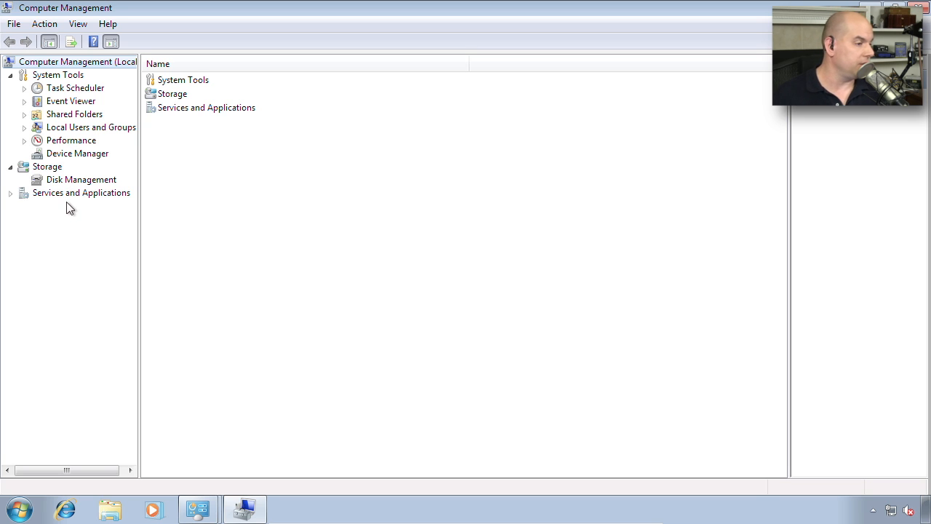
mouse_move(7, 201)
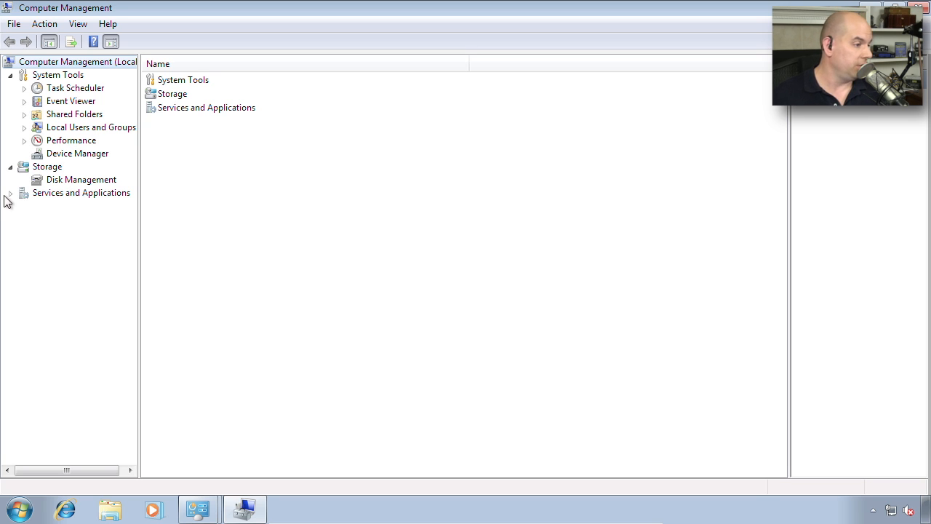
Expand the Services and Applications, Event Viewer and Task Scheduler tree branches
left_click(10, 192)
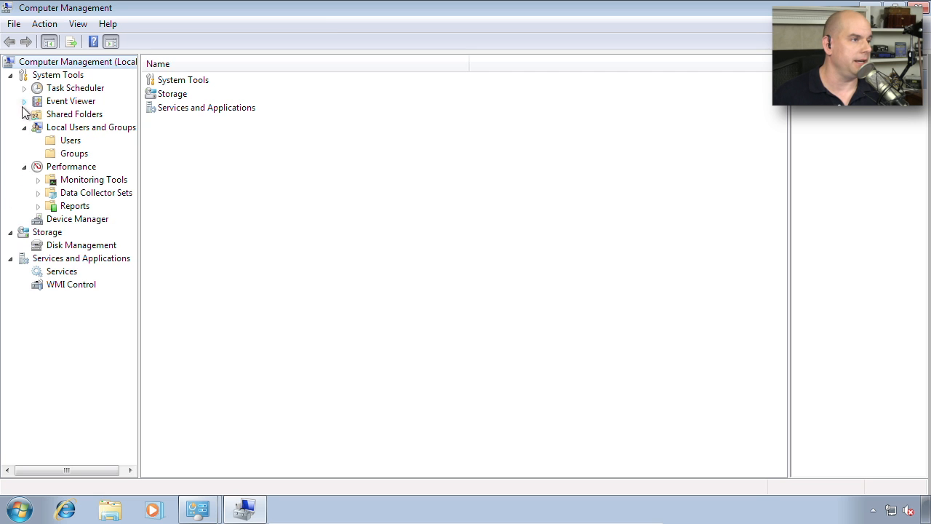
left_click(23, 102)
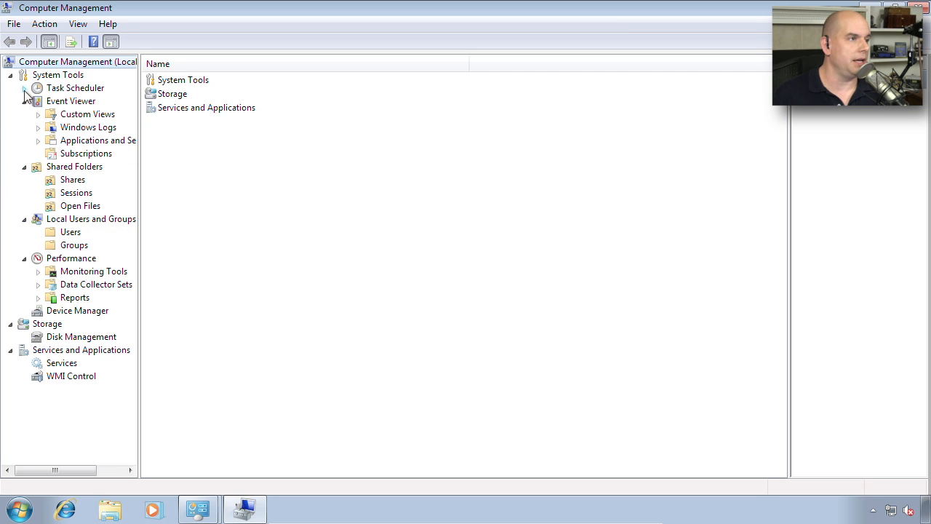
left_click(23, 89)
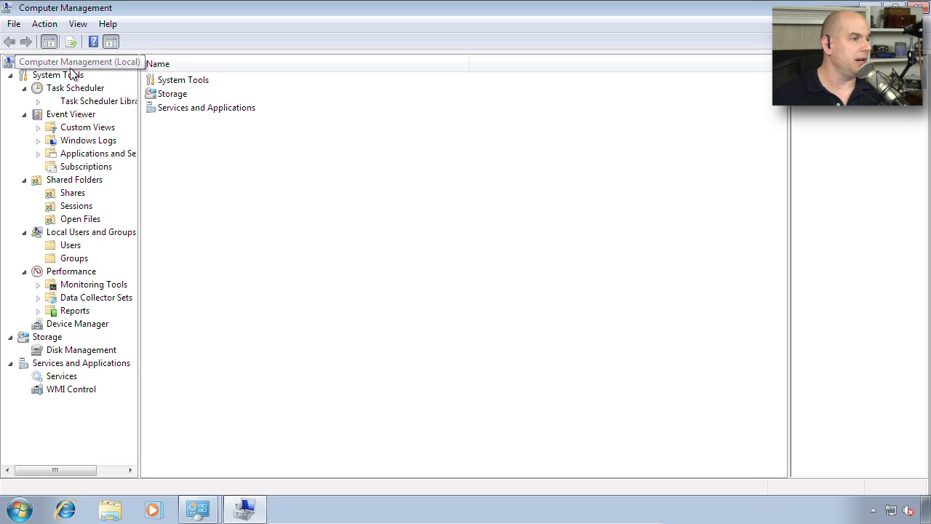
View the Task Scheduler summary, the Event Viewer overview, then the Shared Folders contents
left_click(76, 87)
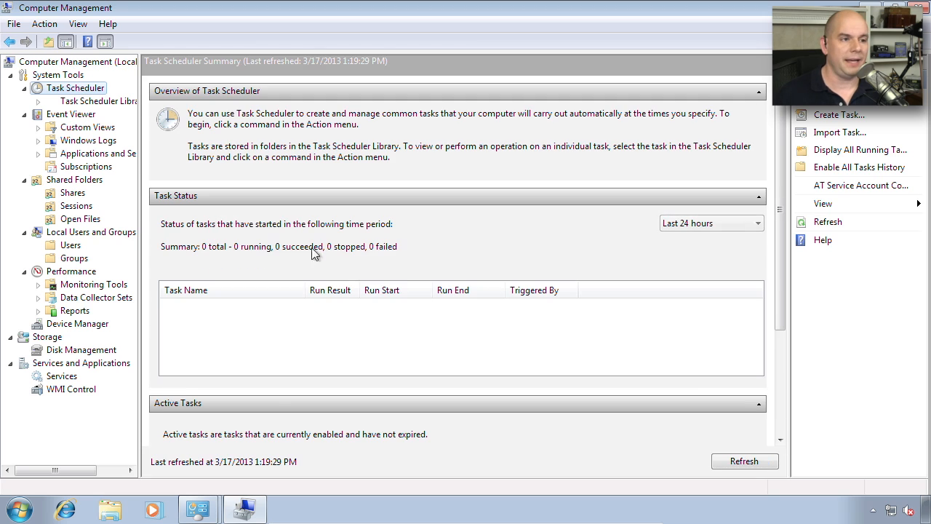
mouse_move(472, 227)
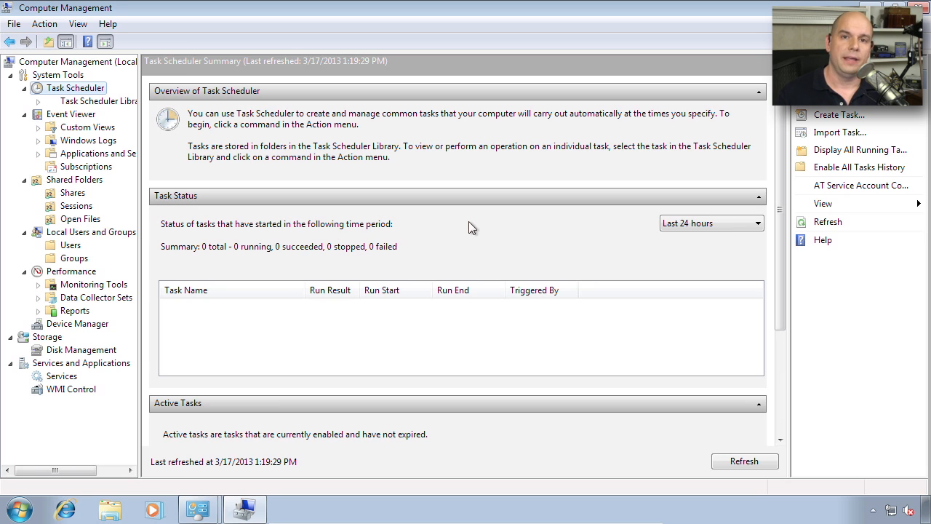
mouse_move(90, 108)
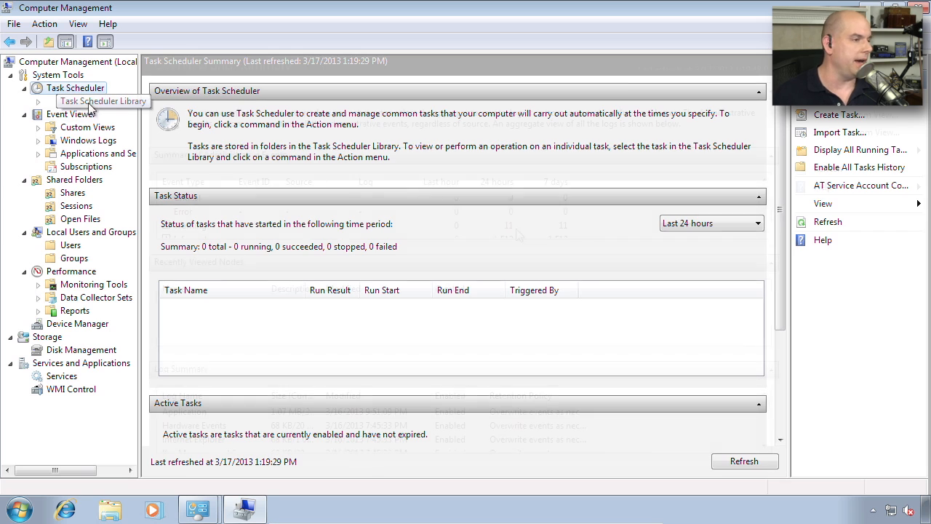
left_click(70, 113)
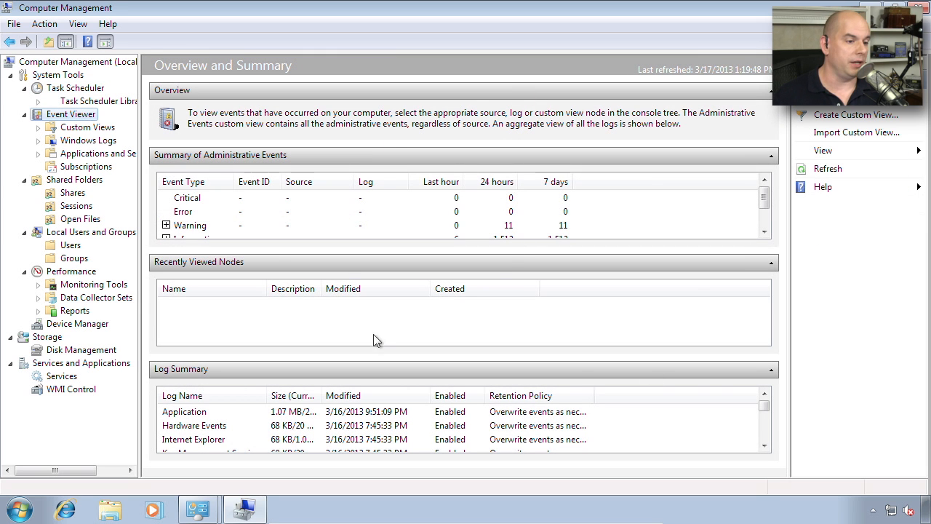
mouse_move(609, 169)
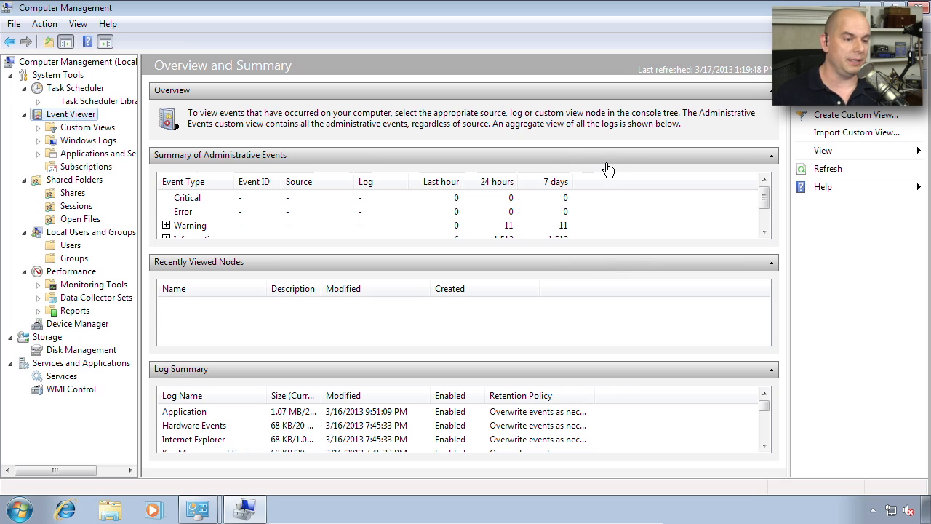
mouse_move(851, 168)
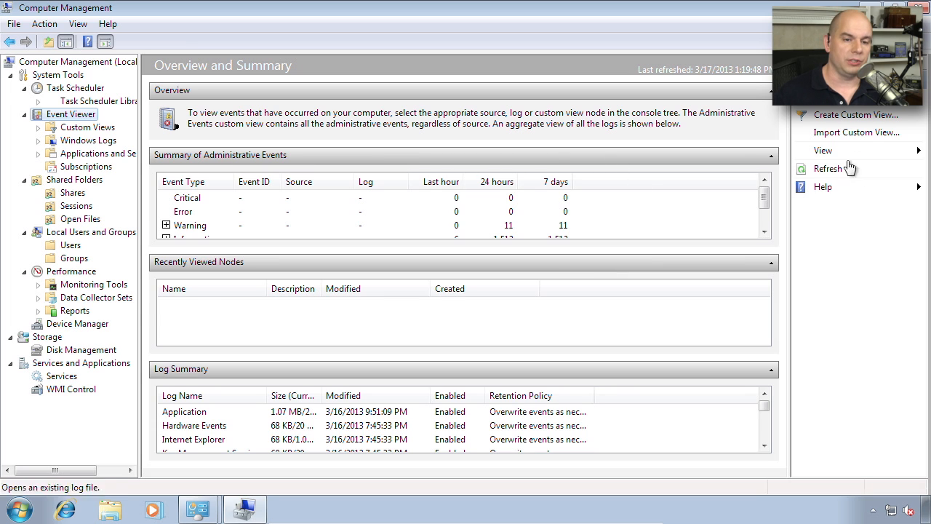
left_click(75, 180)
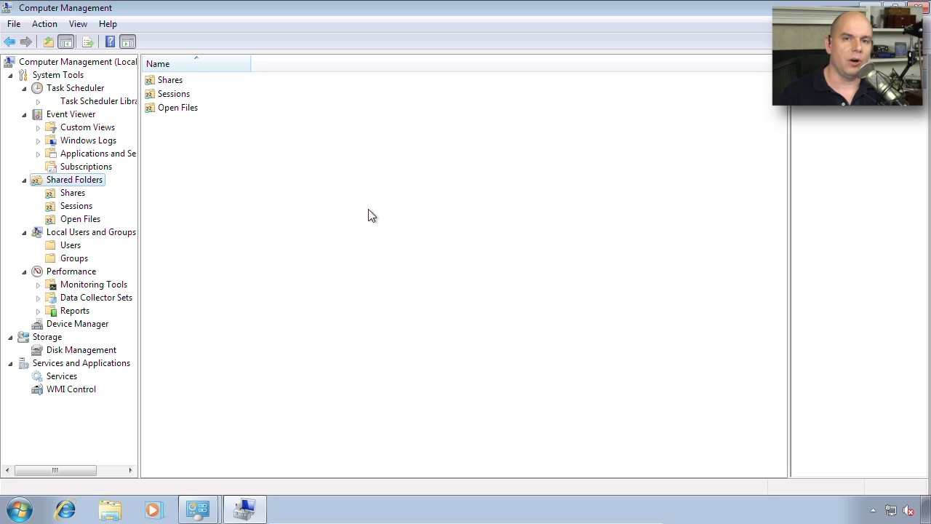
mouse_move(379, 213)
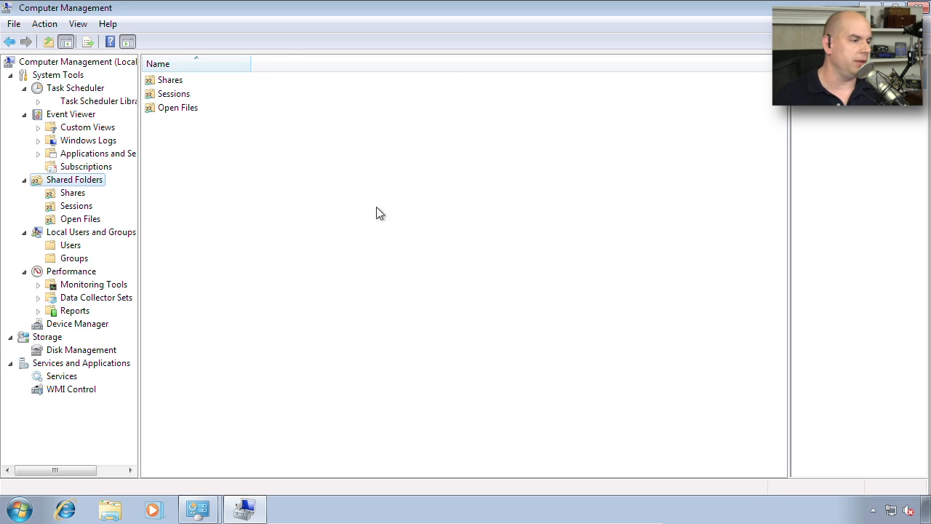
View the Shares list (ADMIN$, C$, IPC$), then the empty Sessions and Open Files views
left_click(73, 192)
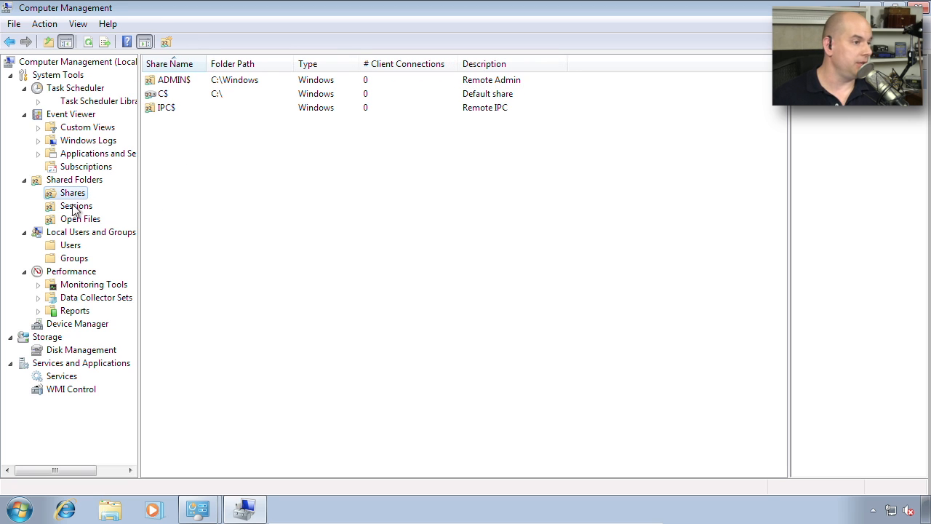
left_click(76, 207)
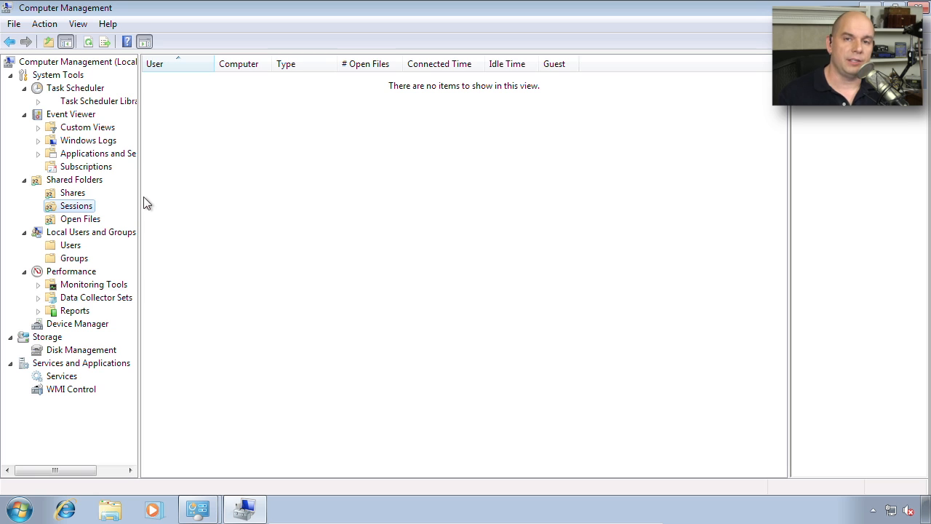
left_click(80, 218)
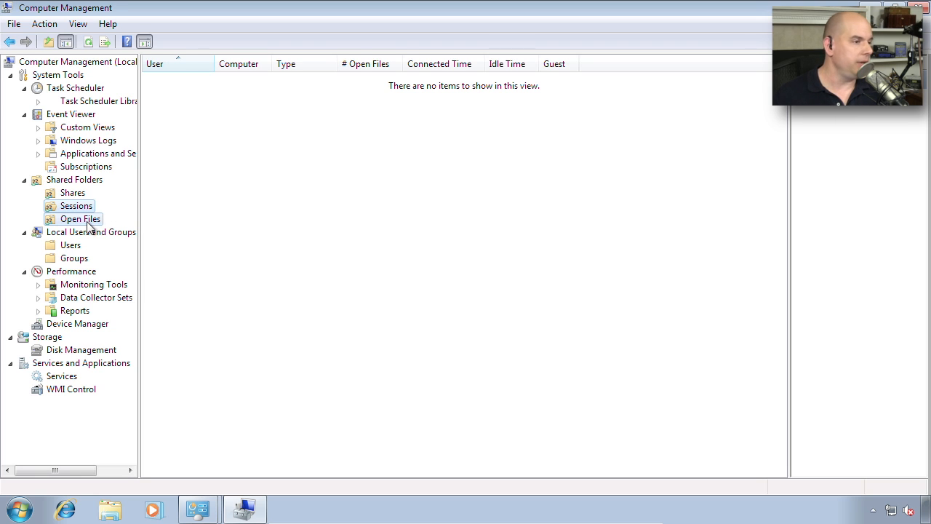
left_click(81, 218)
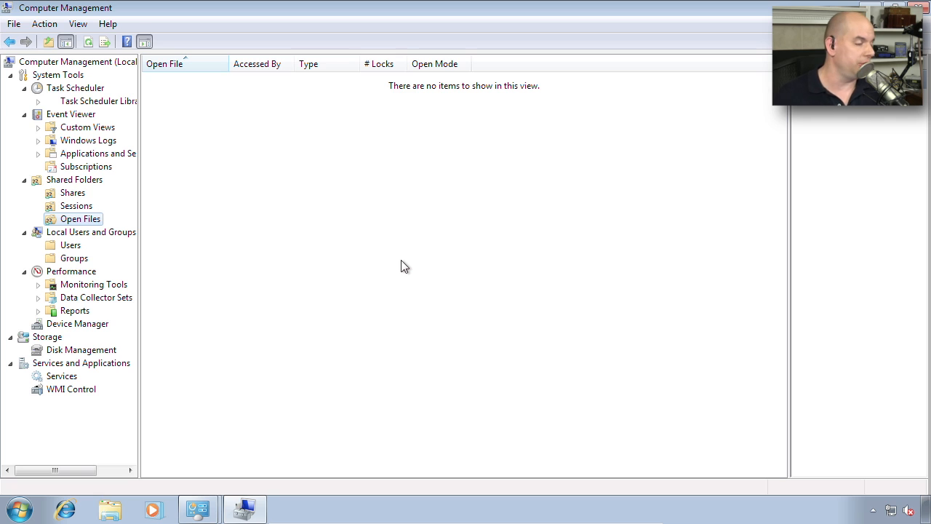
List the local Users and Groups, then show the Performance Monitor overview and system summary
left_click(90, 231)
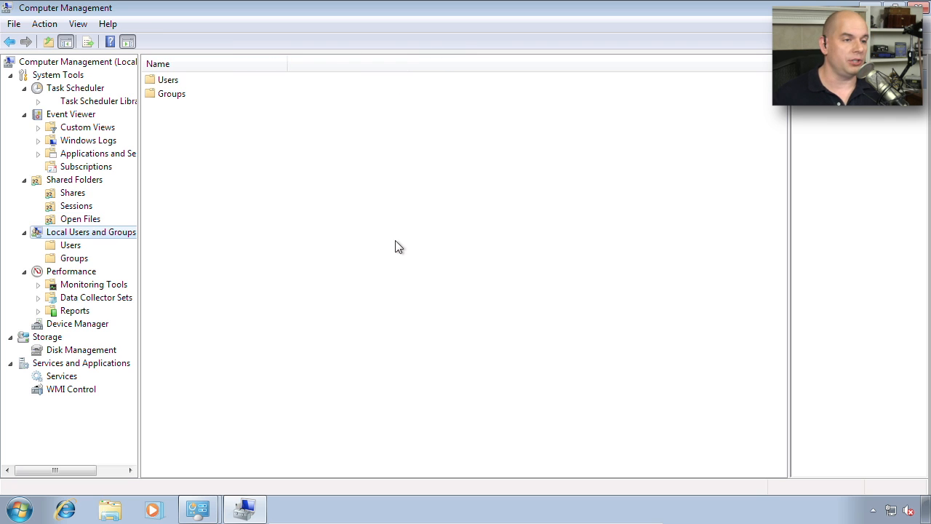
mouse_move(60, 246)
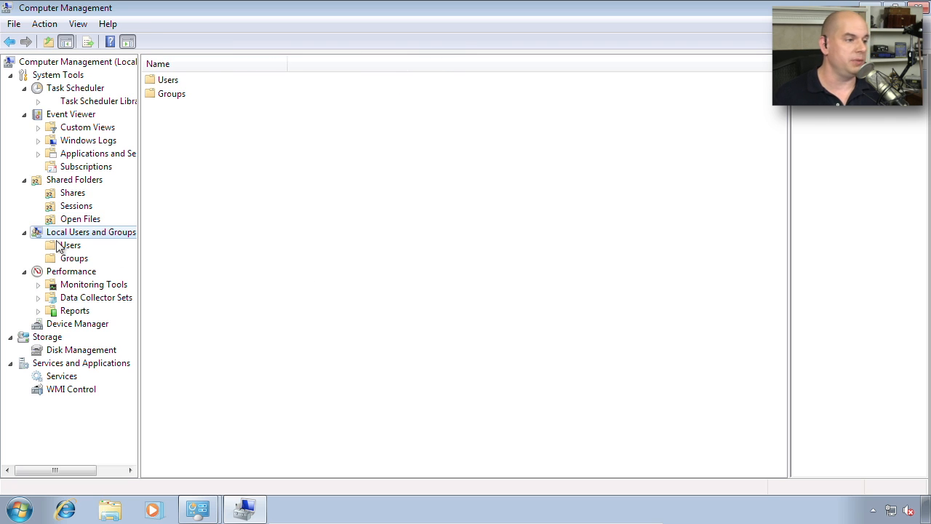
left_click(70, 245)
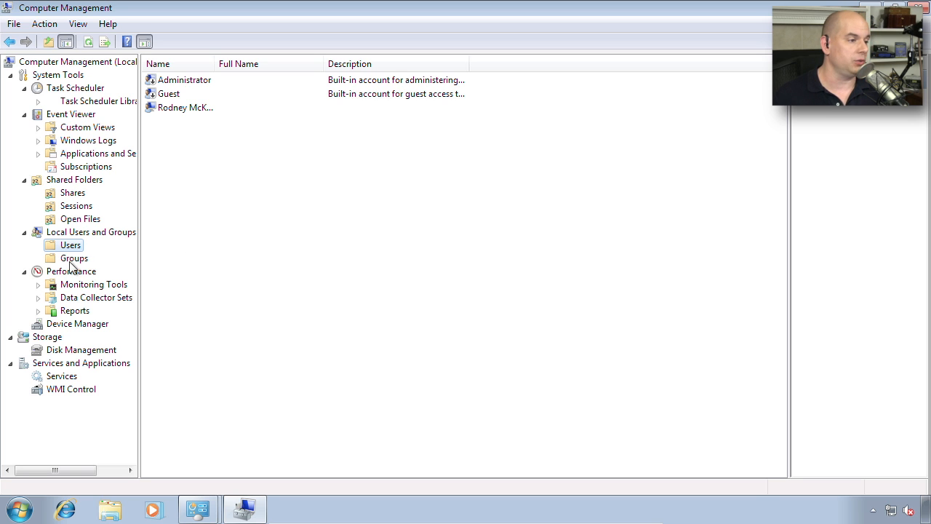
left_click(73, 258)
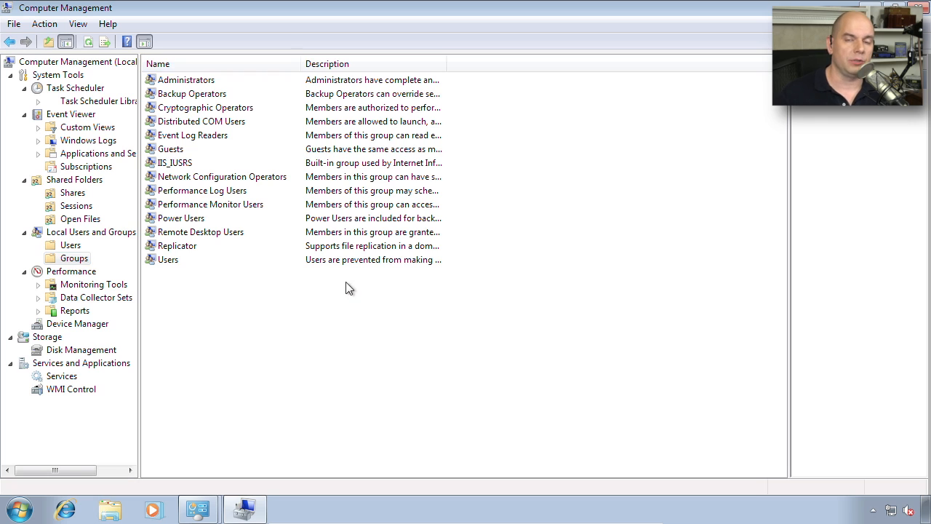
mouse_move(357, 361)
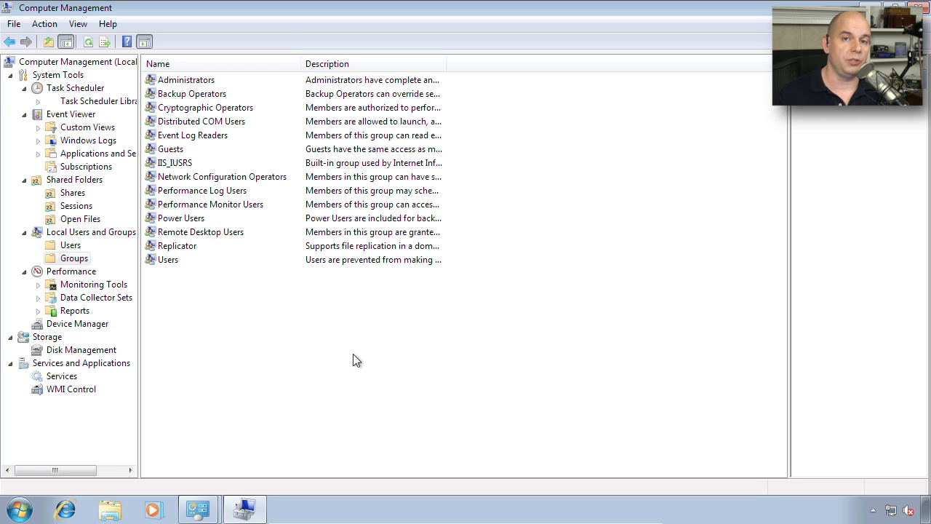
mouse_move(241, 346)
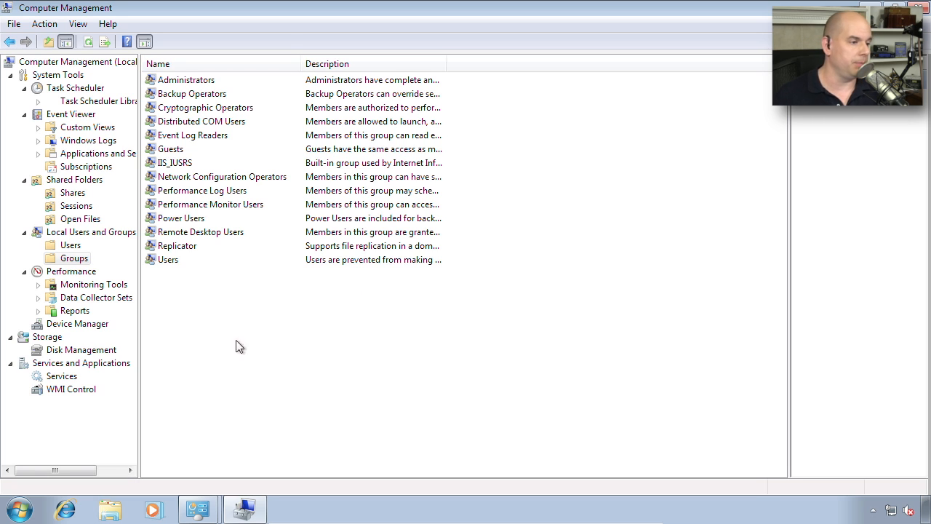
left_click(71, 270)
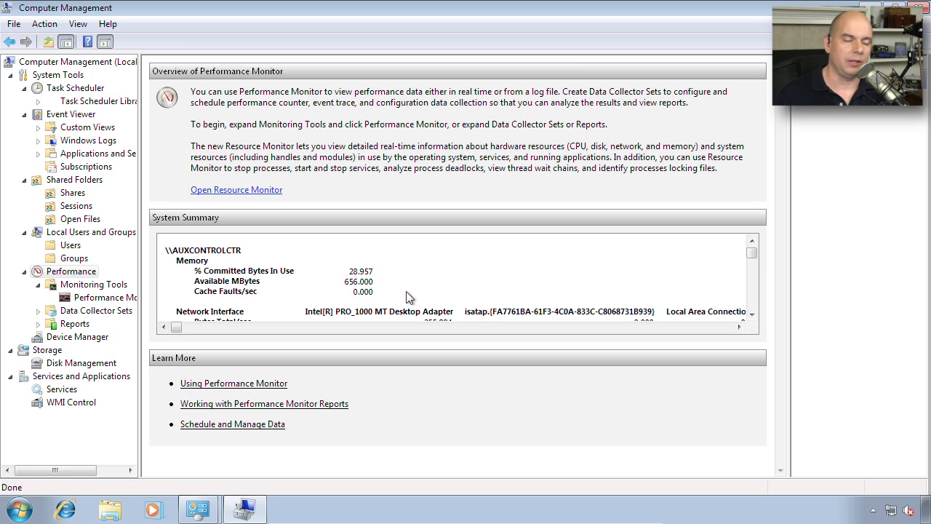
View the Performance Reports sets, then Device Manager's hardware categories
left_click(74, 323)
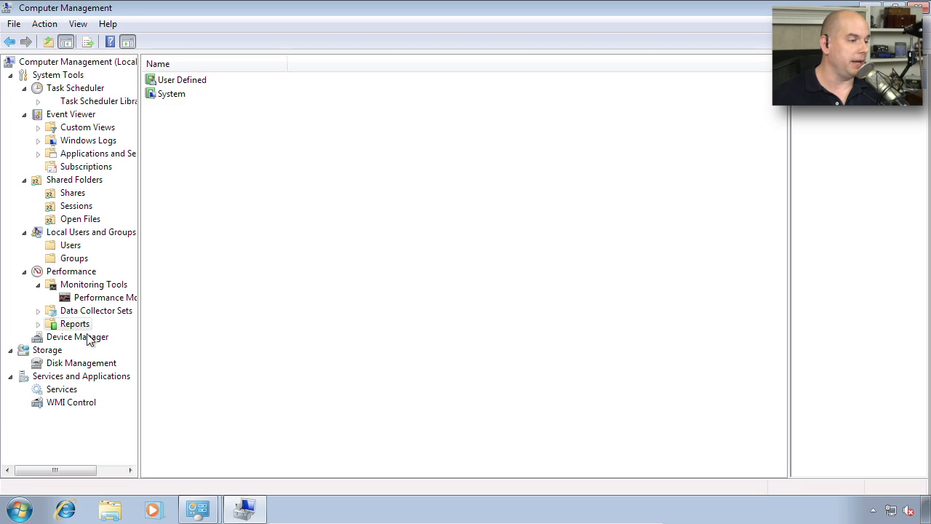
left_click(77, 336)
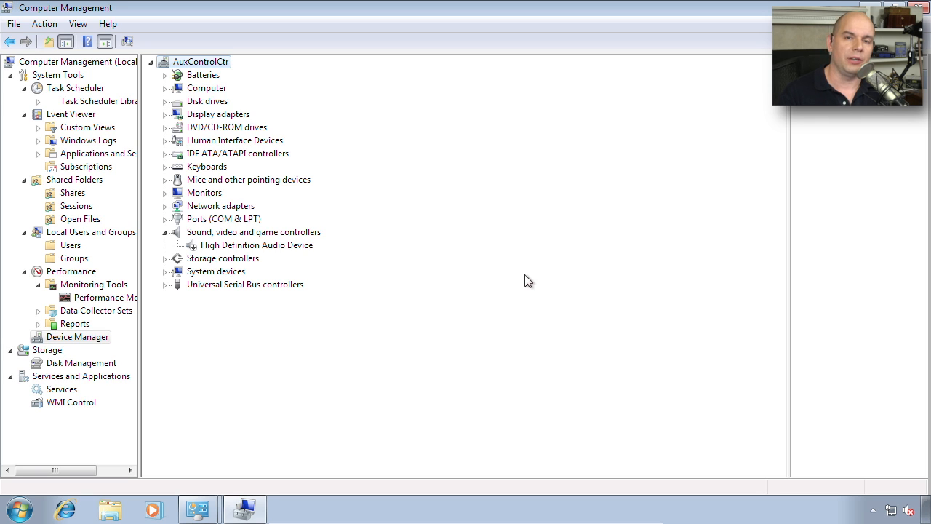
mouse_move(390, 328)
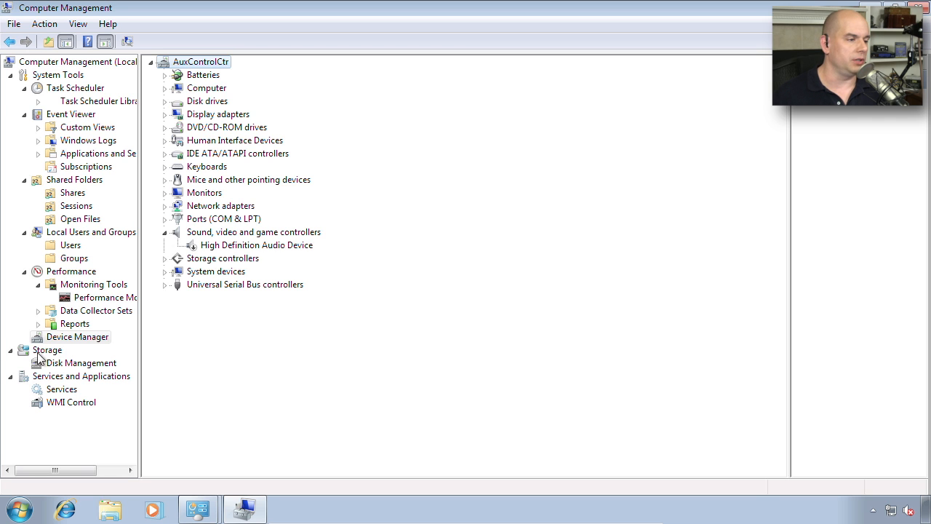
In Disk Management initialize Disk 1 with MBR, then show the Services and Applications overview
left_click(82, 362)
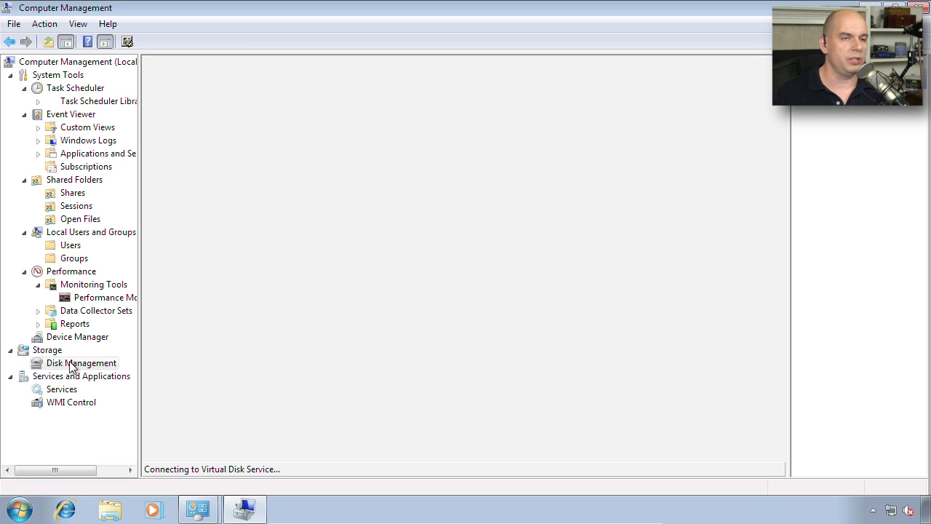
left_click(82, 362)
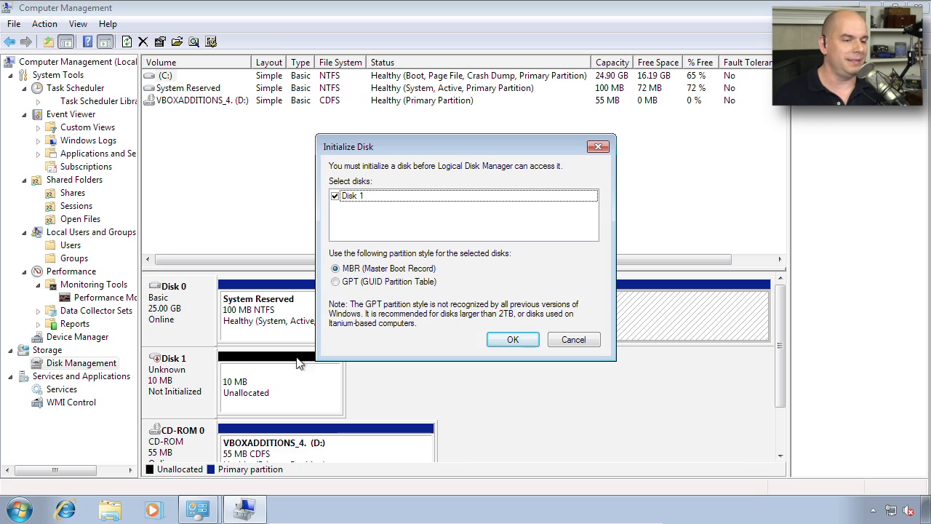
left_click(512, 339)
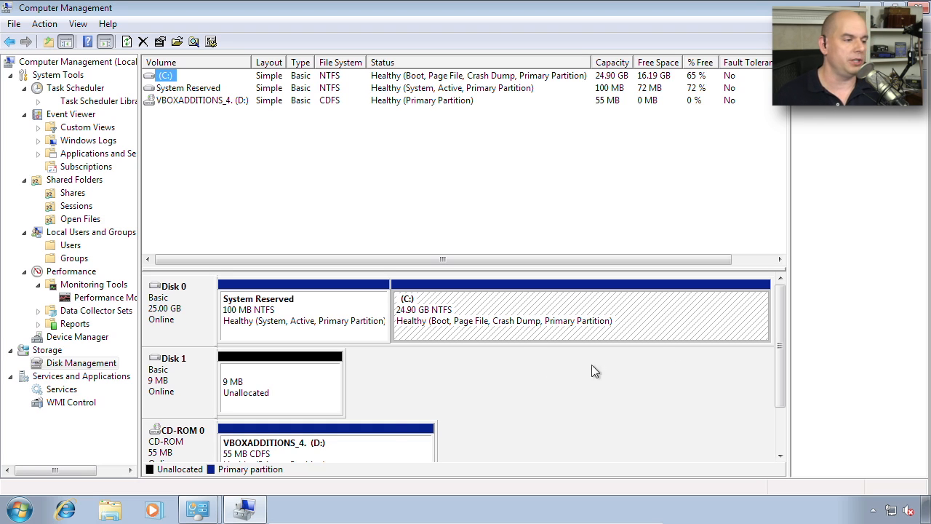
mouse_move(608, 269)
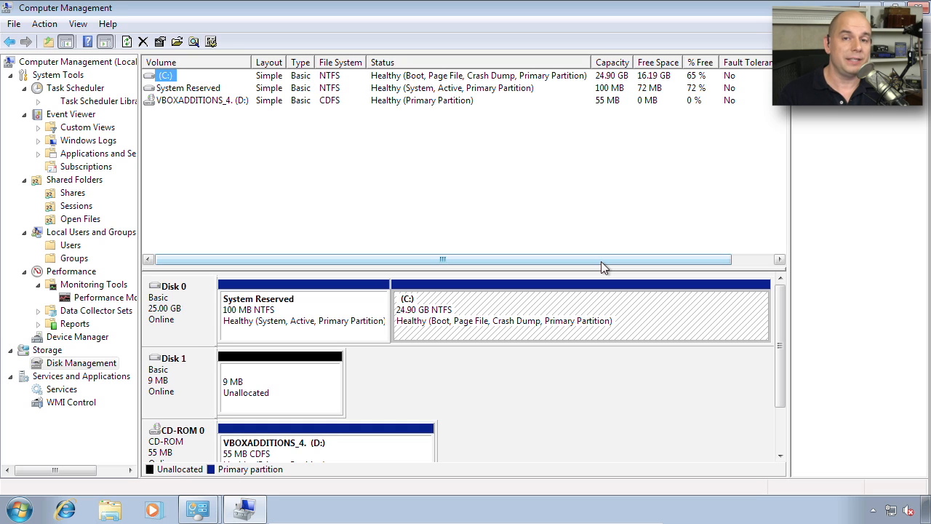
mouse_move(255, 376)
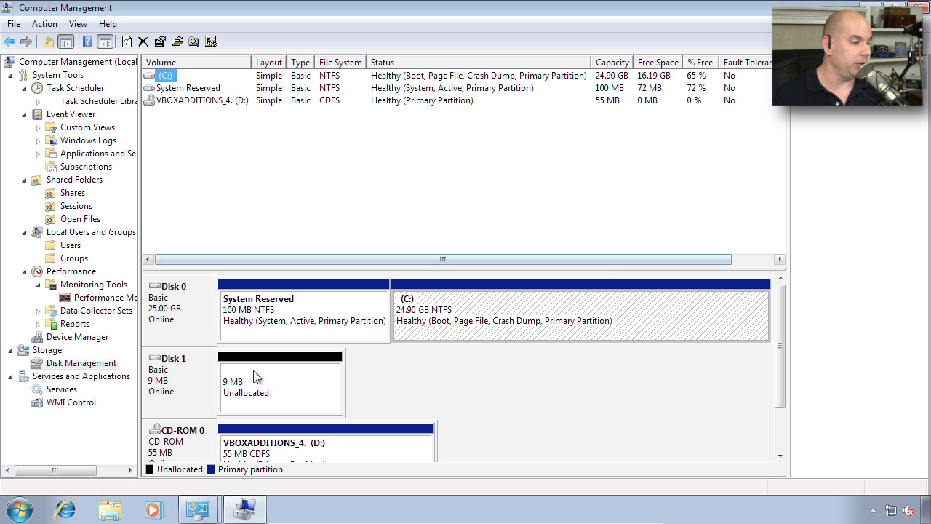
left_click(82, 375)
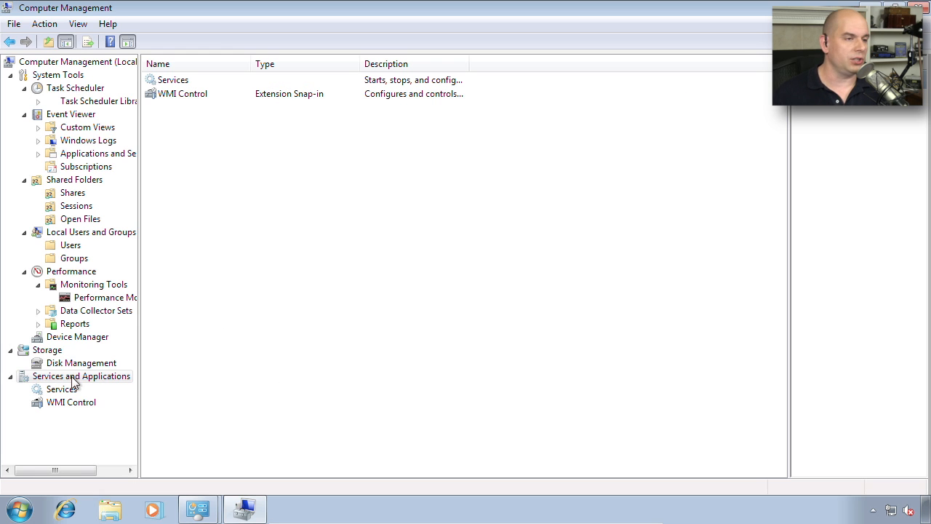
Show the Services list with statuses, startup types and log-on accounts
left_click(62, 390)
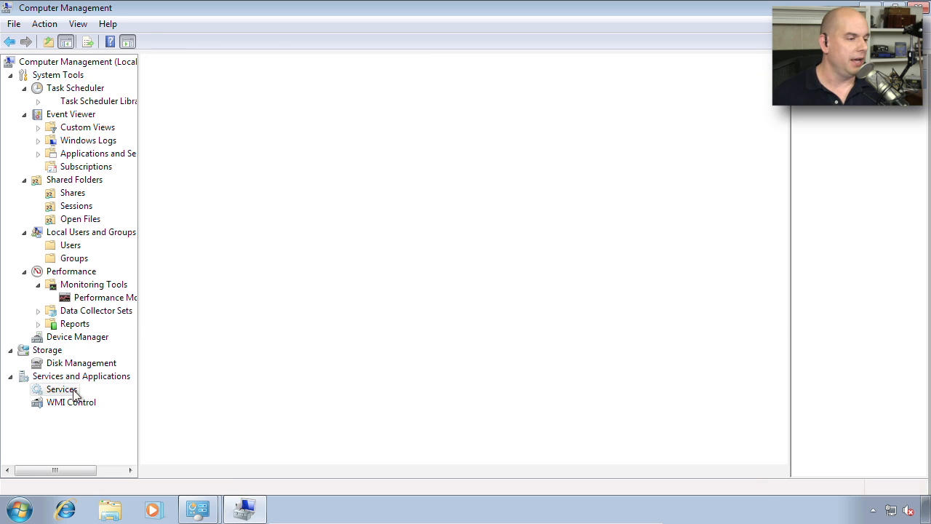
left_click(61, 389)
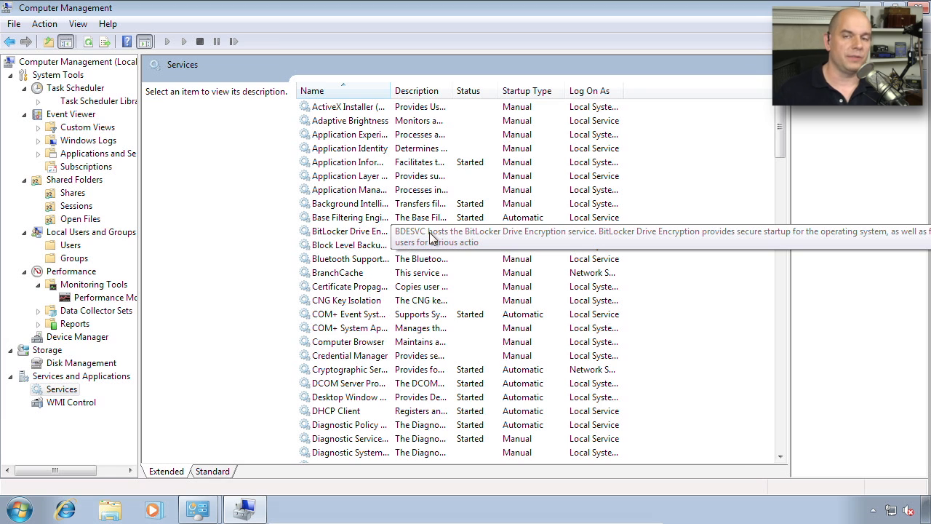
mouse_move(72, 405)
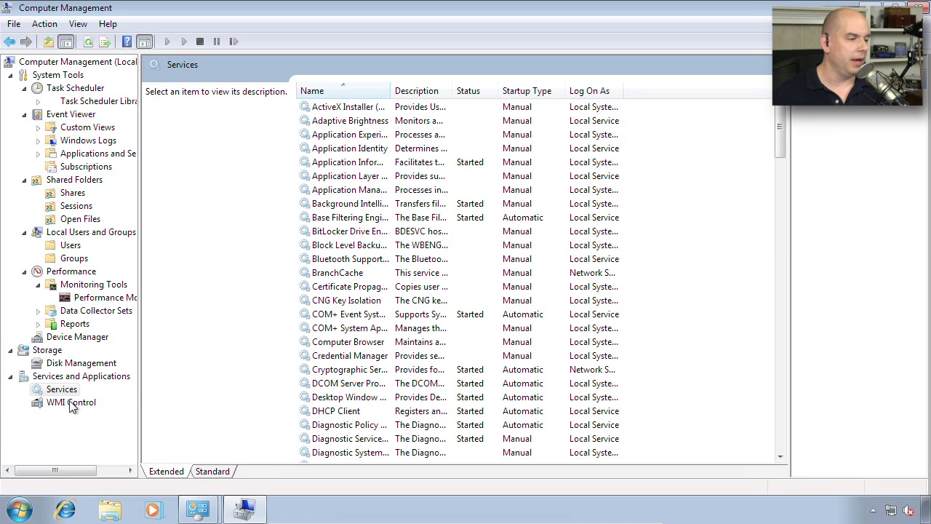
Show the WMI Control information page
left_click(70, 401)
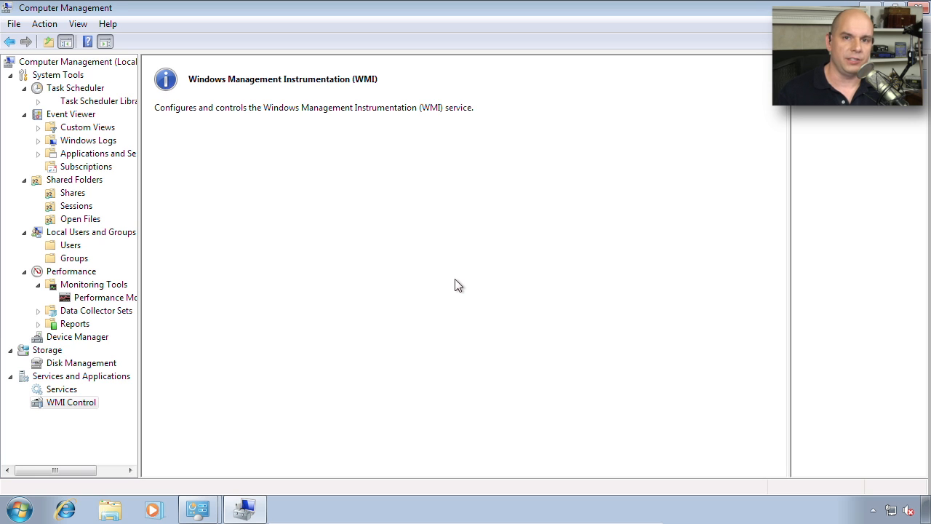
mouse_move(664, 204)
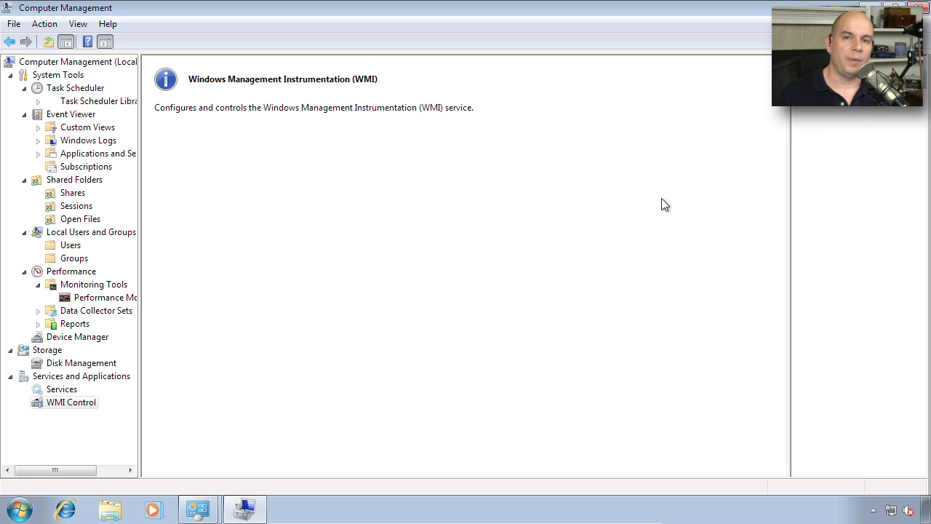